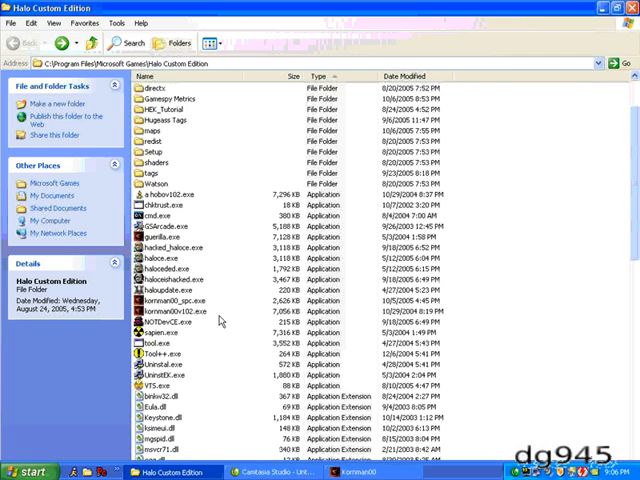
Close the currently open scenario tag and begin opening a different tag file.
left_click(360, 470)
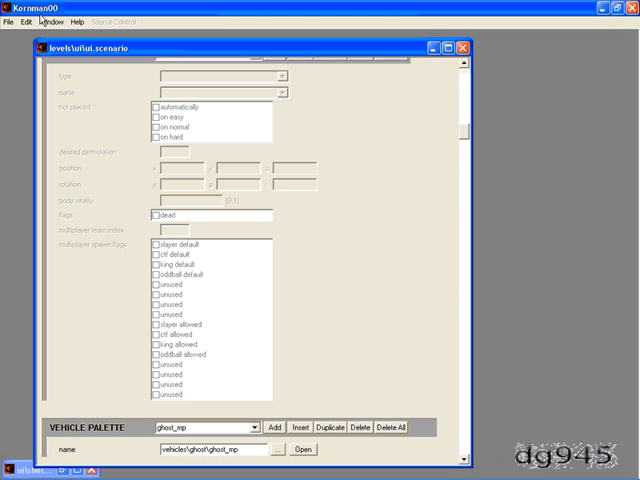
left_click(468, 46)
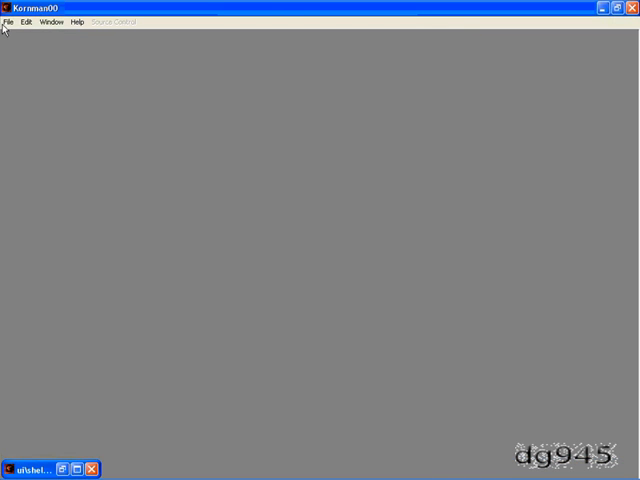
left_click(8, 22)
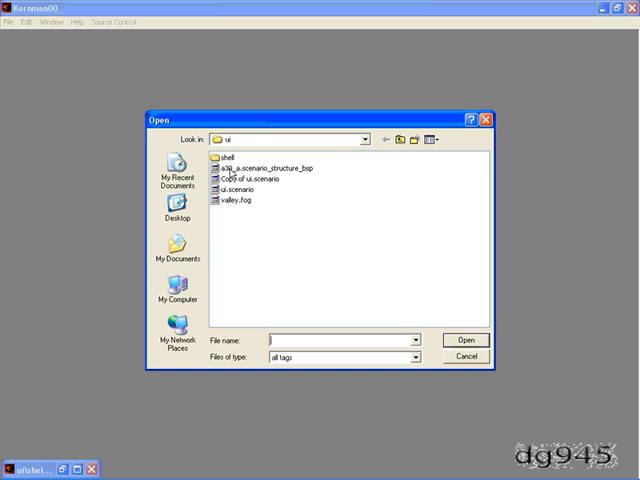
Browse into levels\test\tutorial to reach the tutorial scenario.
left_click(388, 140)
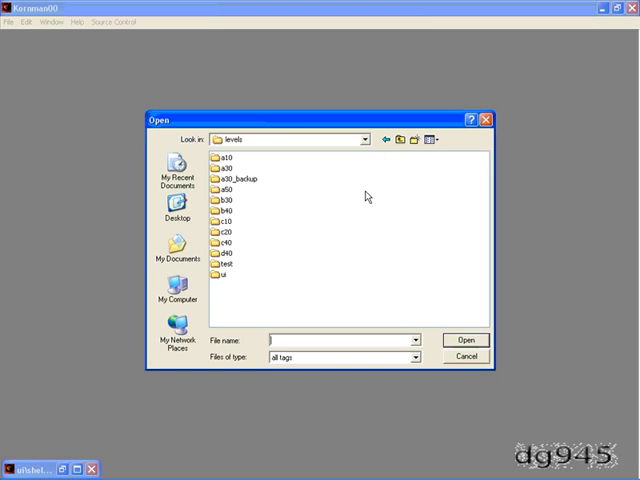
mouse_move(214, 284)
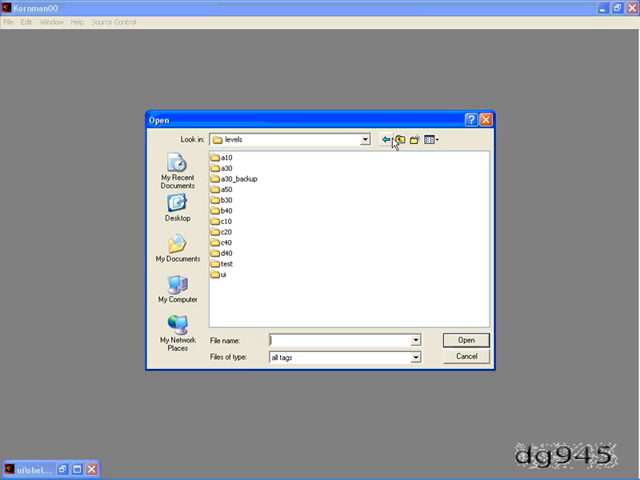
mouse_move(264, 252)
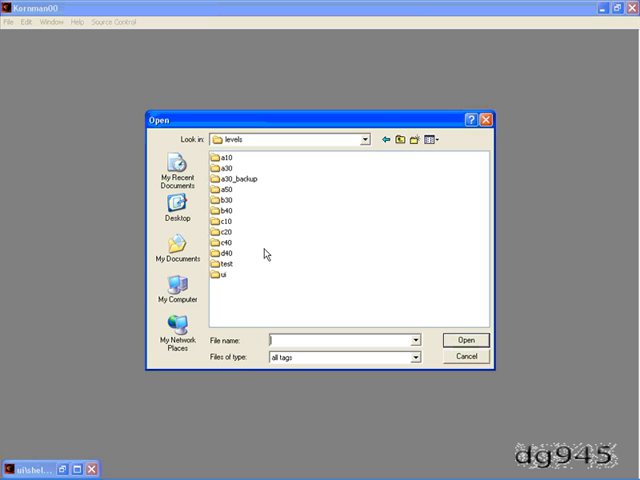
double_click(224, 264)
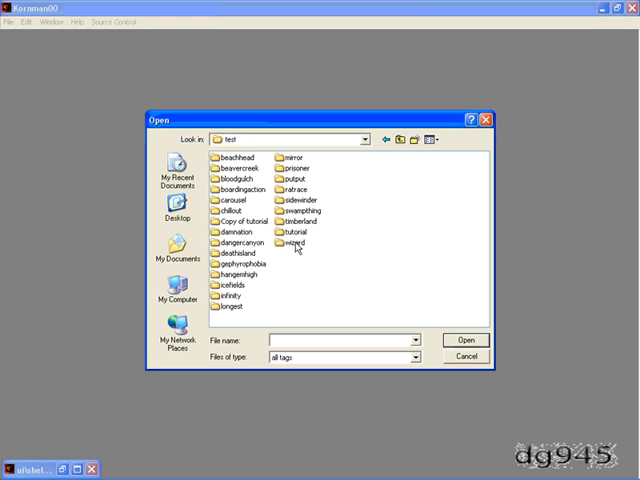
double_click(300, 242)
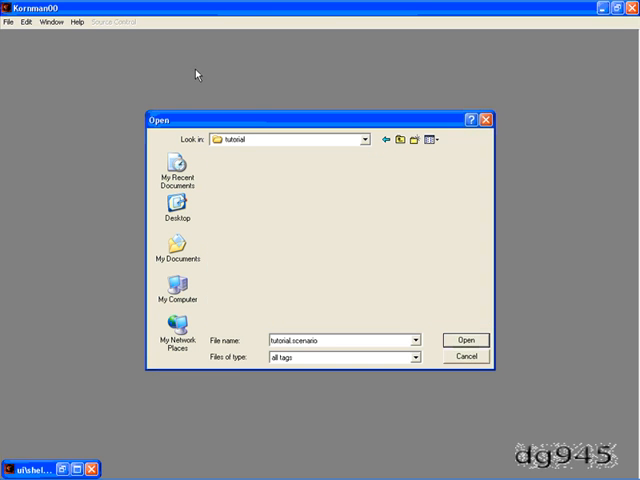
Load tutorial.scenario and save it as ui.scenario in the levels\ui folder.
left_click(468, 340)
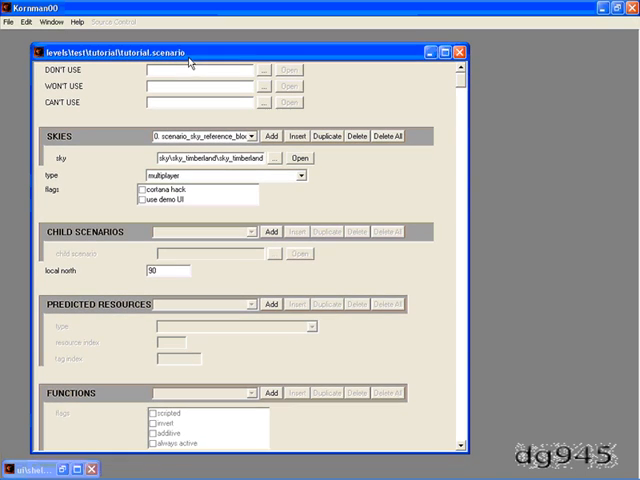
scroll("down", 3)
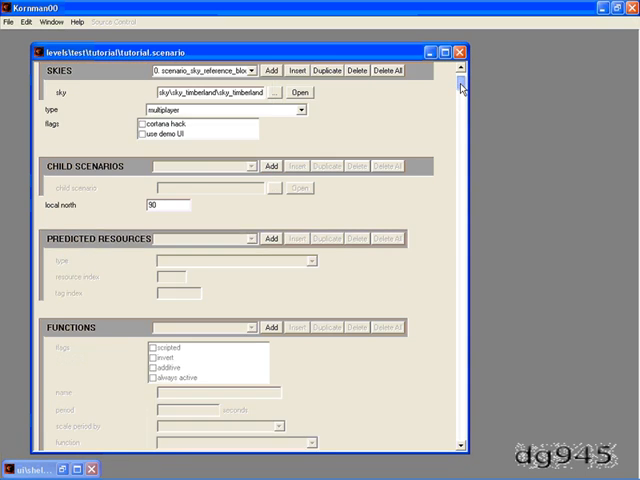
scroll("down", 3)
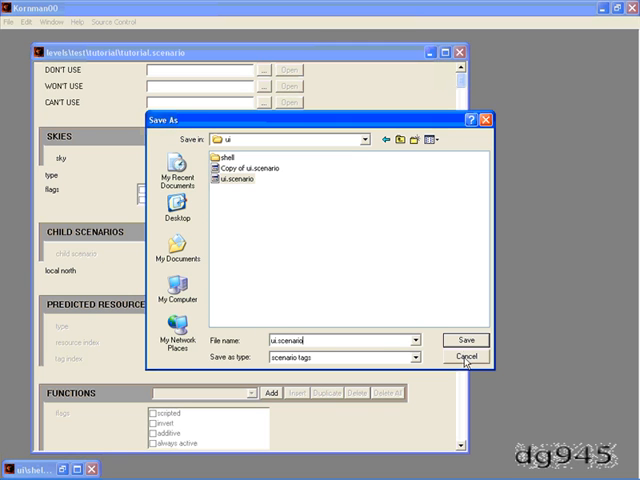
left_click(472, 358)
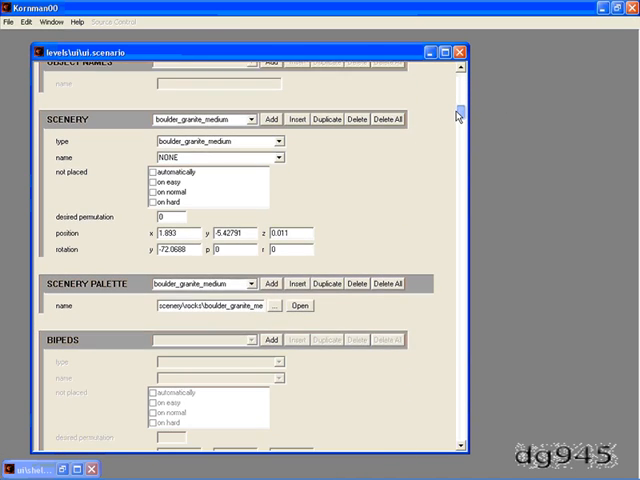
Delete all entries in the VEHICLES block and continue down through the later blocks.
scroll("down", 3)
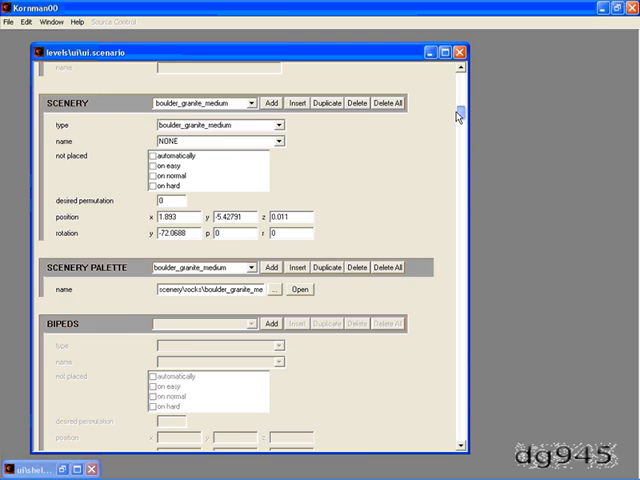
scroll("down", 3)
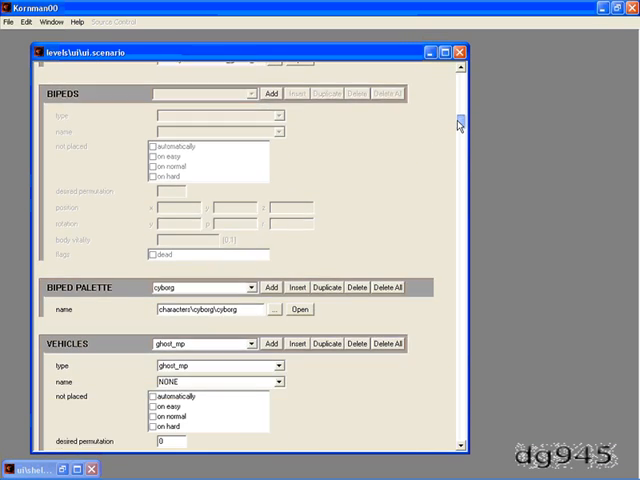
scroll("down", 3)
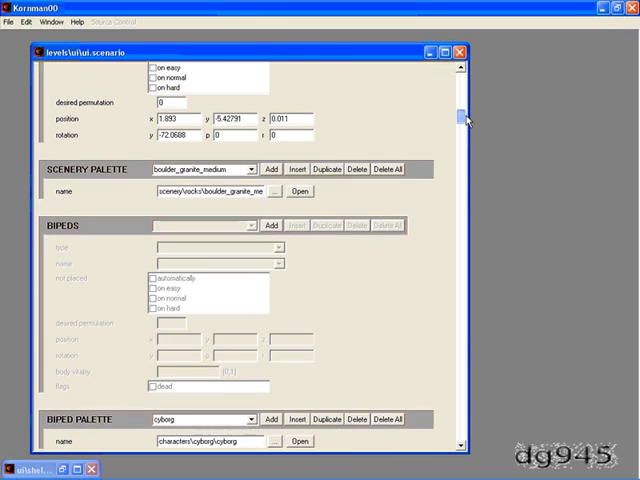
scroll("down", 3)
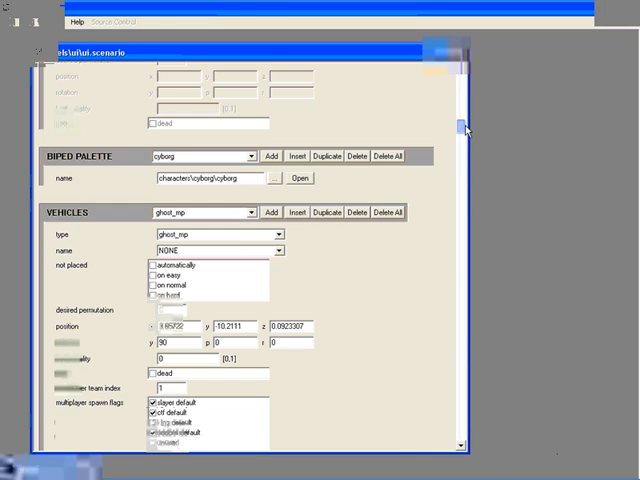
scroll("down", 3)
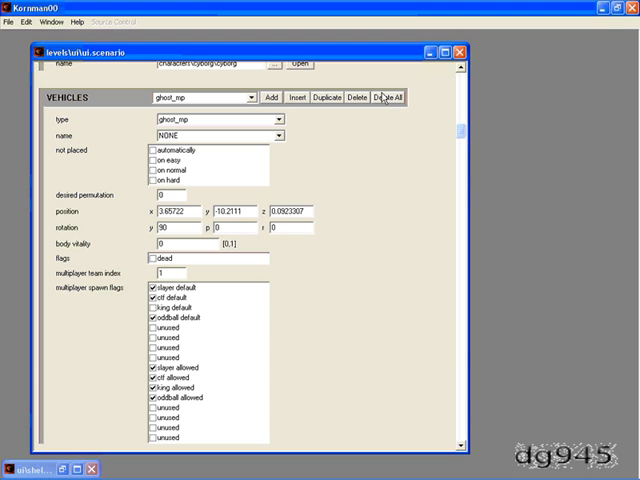
left_click(412, 98)
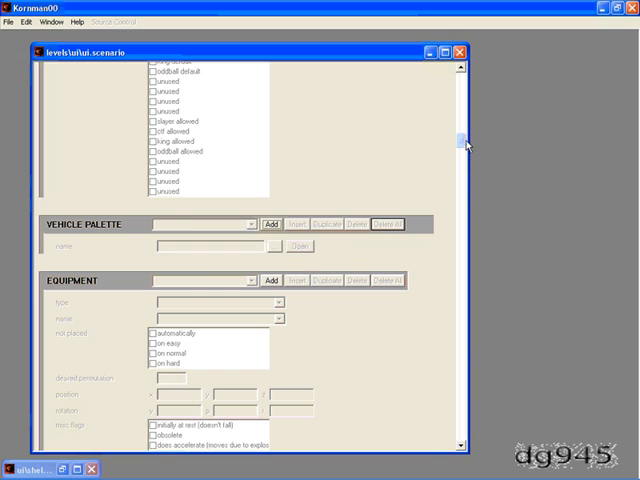
left_click_drag(462, 144, 462, 178)
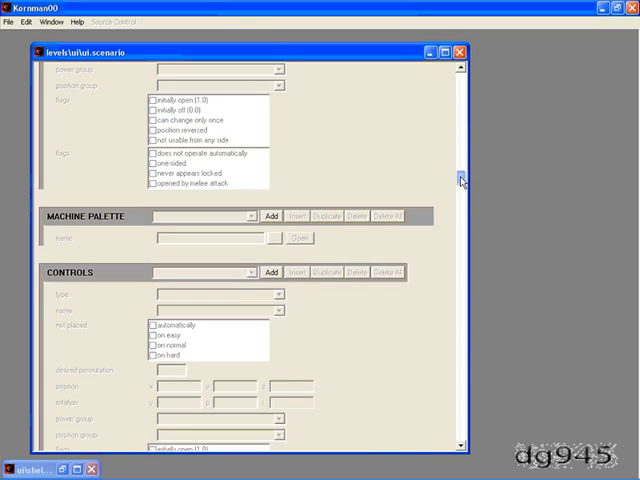
scroll("down", 3)
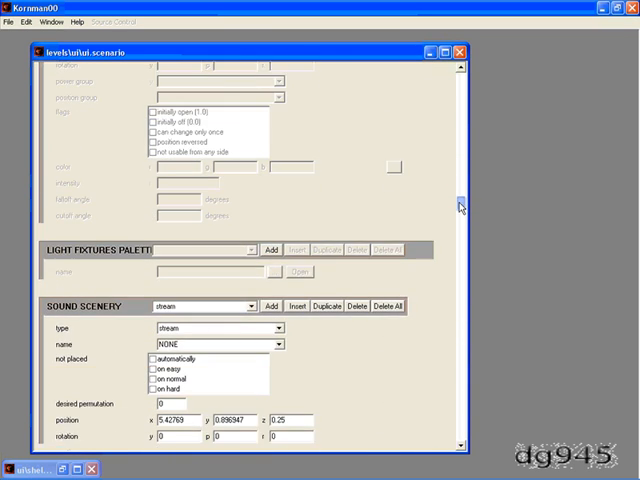
scroll("down", 3)
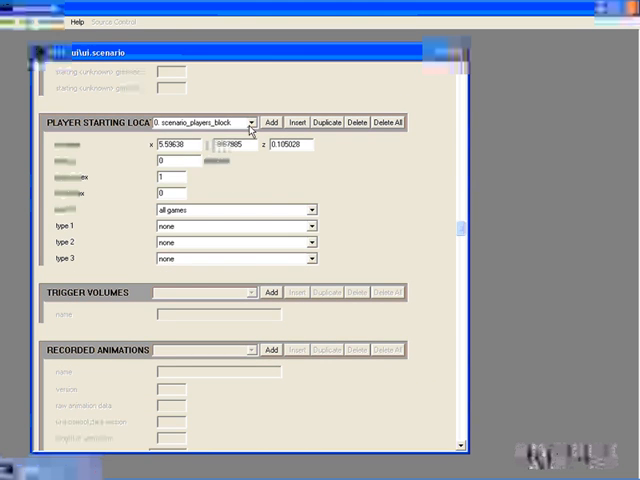
Delete all NETGAME FLAGS entries and scroll through the remaining scenario blocks.
left_click(388, 122)
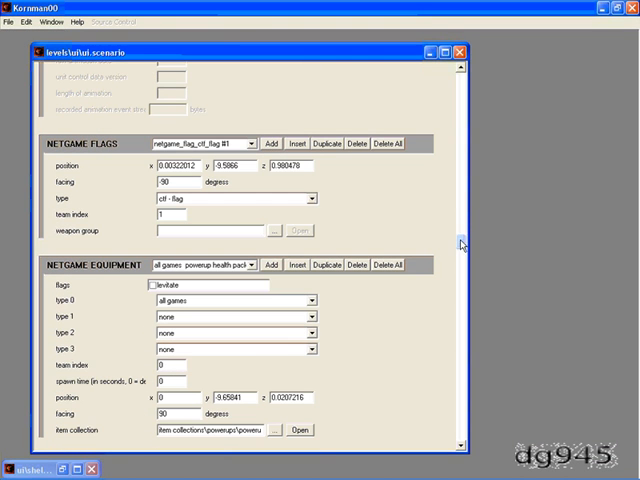
left_click(400, 144)
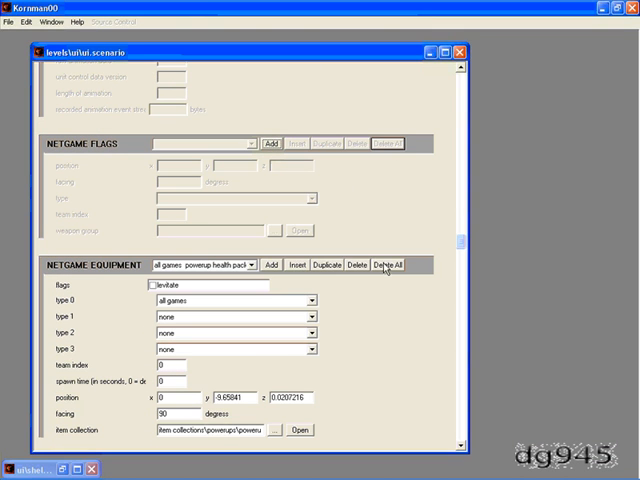
scroll("down", 3)
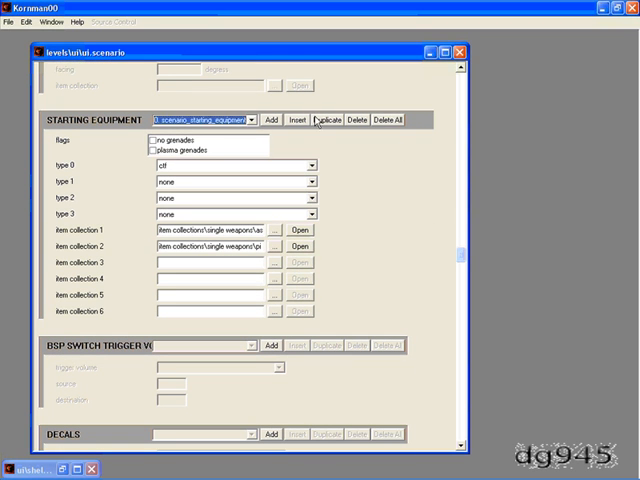
scroll("down", 3)
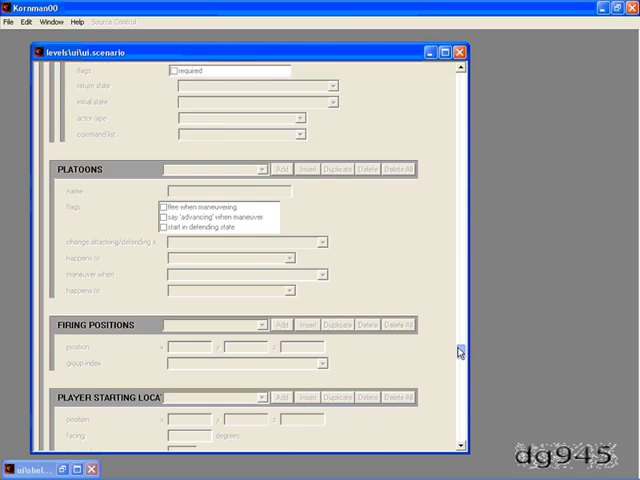
scroll("down", 3)
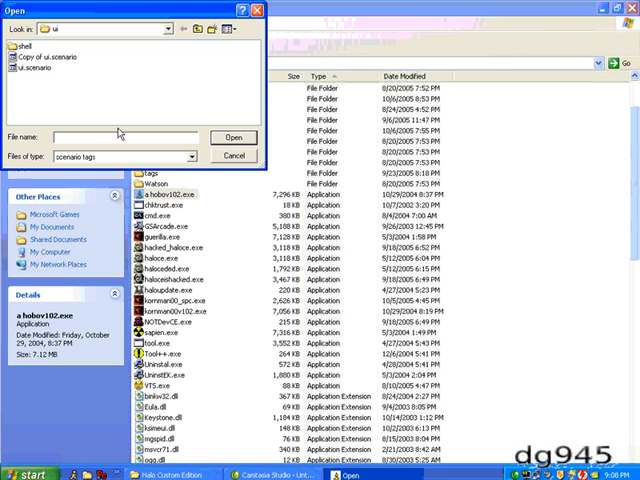
Load ui.scenario from levels\ui into Sapien's game window.
left_click(232, 136)
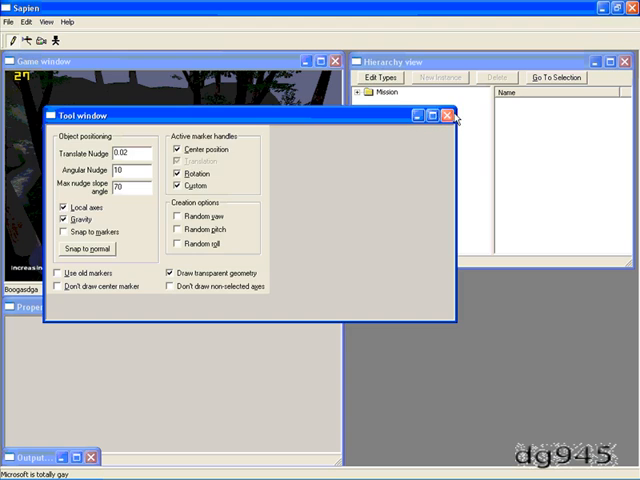
Close the Tool window and list the Mission > Game data camera points cut1–cut8.
left_click(452, 116)
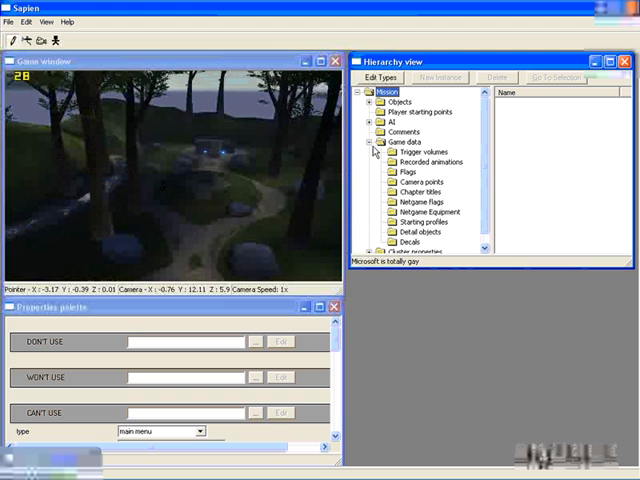
left_click(428, 180)
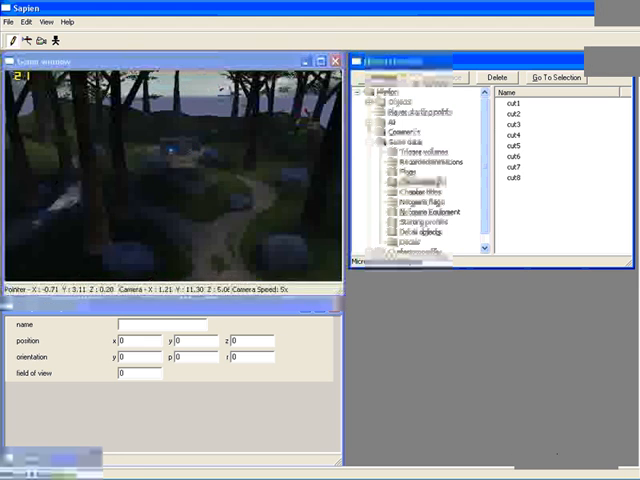
Add camera points cut9 through cut12 at new flown views around the level.
left_click(420, 184)
type("cut12s")
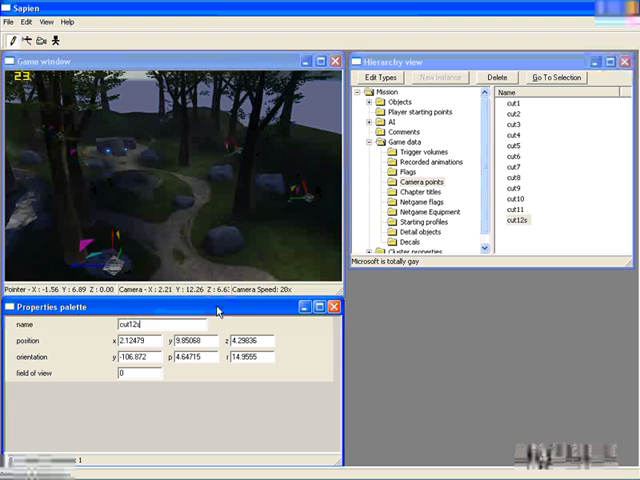
left_click(12, 22)
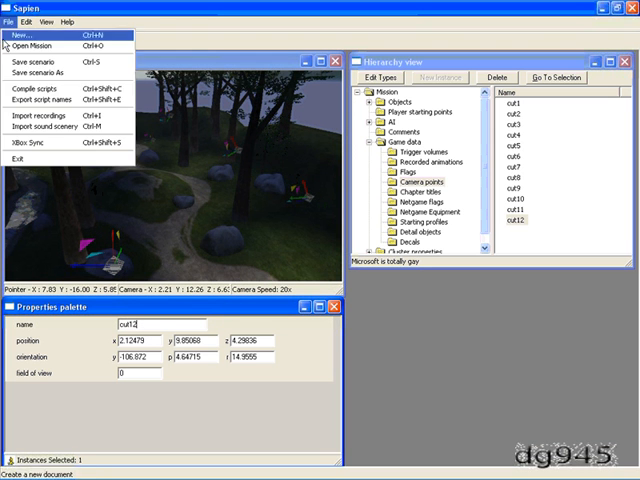
Save the ui scenario with its twelve cut camera points.
left_click(40, 90)
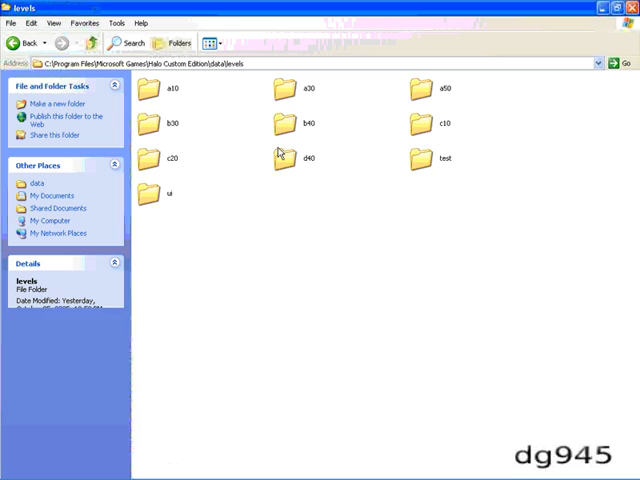
Browse into the ui level's scripts folder toward camera_loop.hsc.
double_click(148, 188)
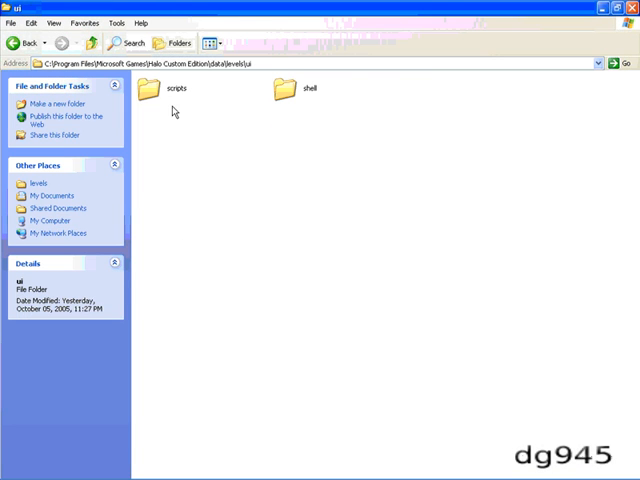
double_click(172, 88)
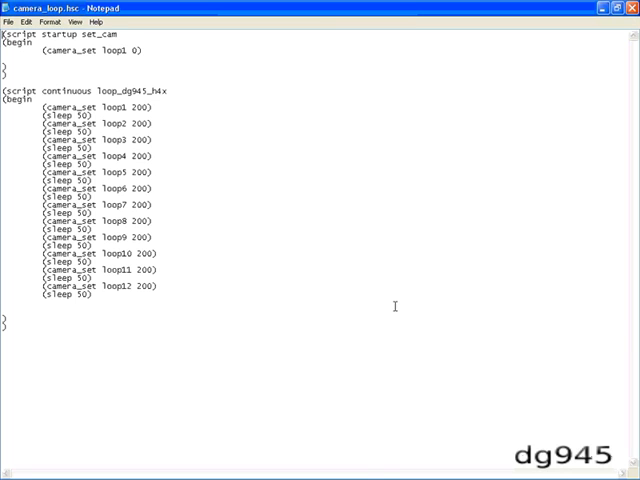
mouse_move(298, 362)
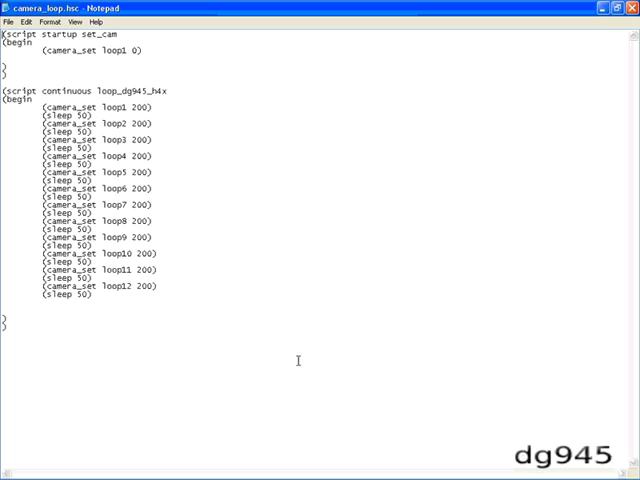
mouse_move(216, 346)
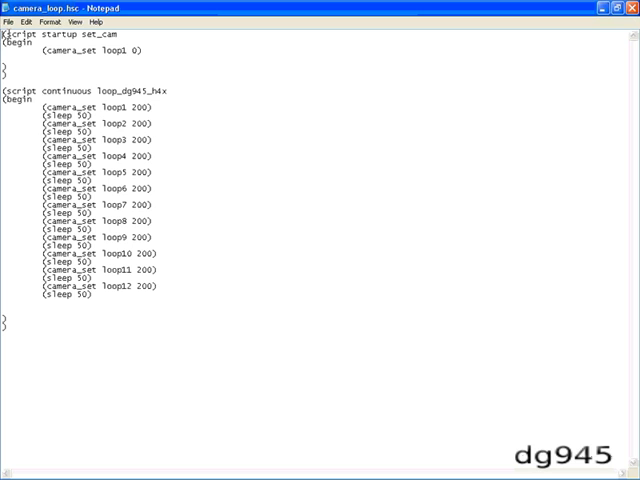
left_click(28, 28)
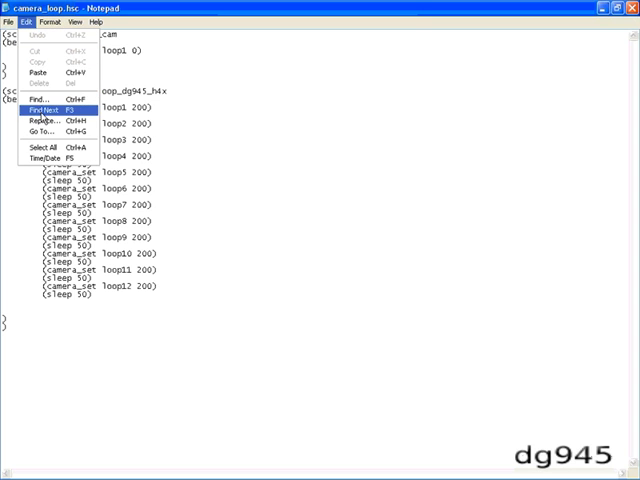
Replace every 'loop' with 'cut' so the script references camera points cut1–cut12.
left_click(44, 120)
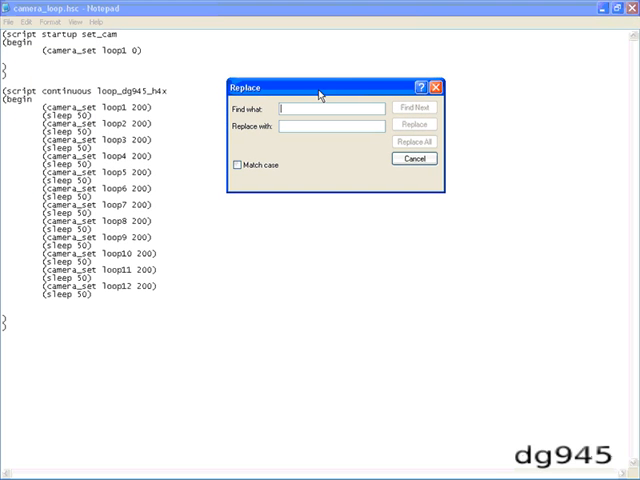
type("loop")
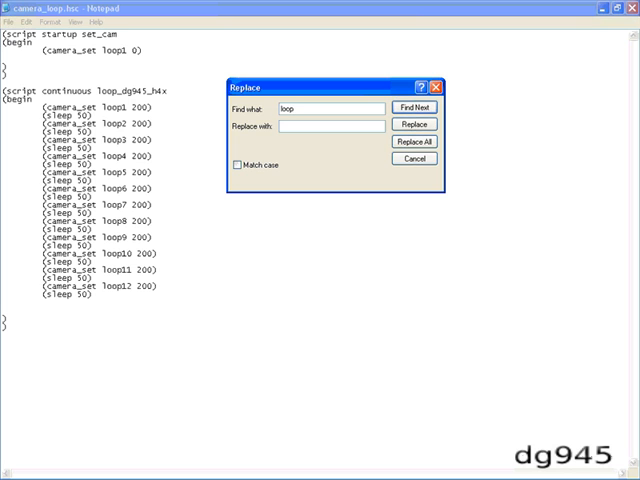
type("cut")
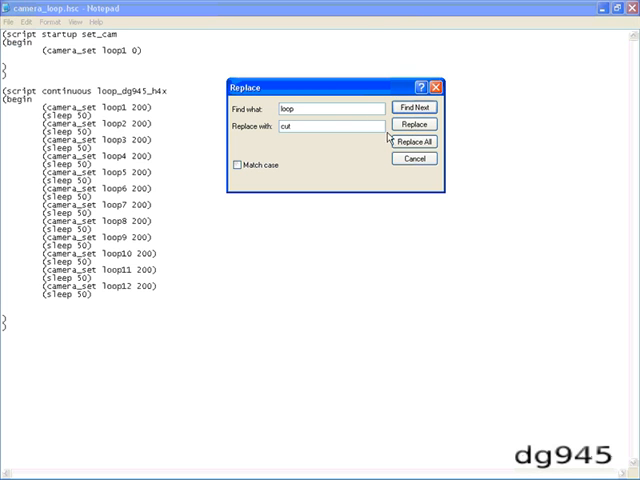
left_click(412, 140)
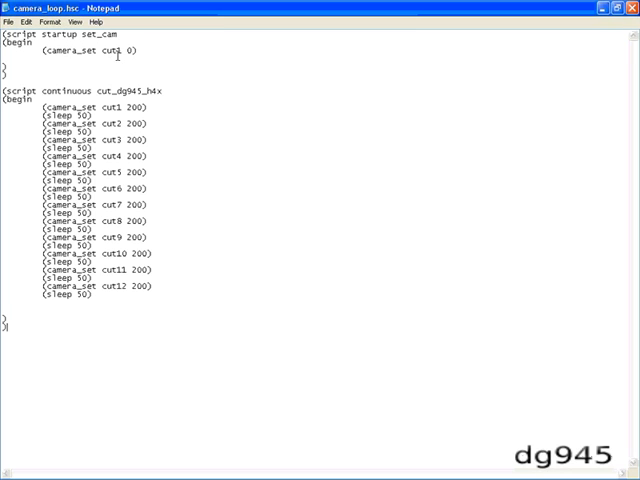
Review the edited camera_loop.hsc with scripts referencing cut1–cut12 and return to Sapien.
double_click(116, 104)
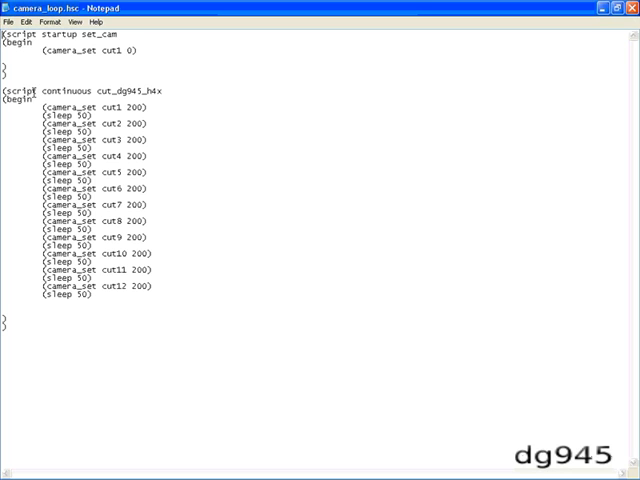
mouse_move(204, 360)
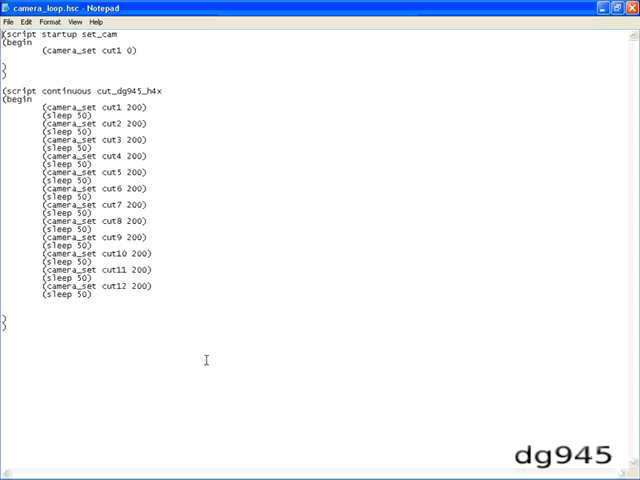
mouse_move(148, 172)
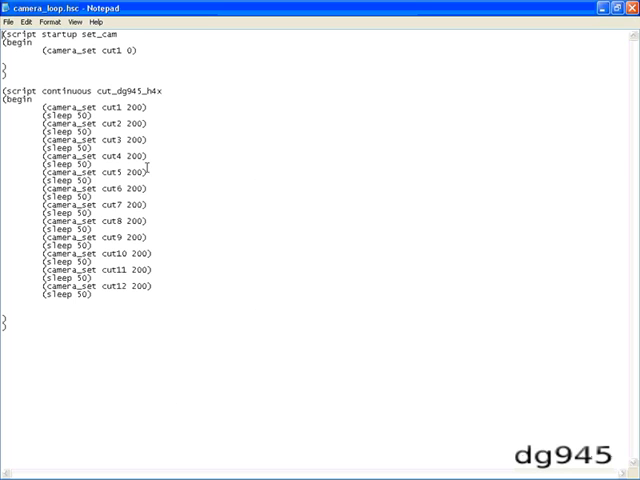
mouse_move(230, 176)
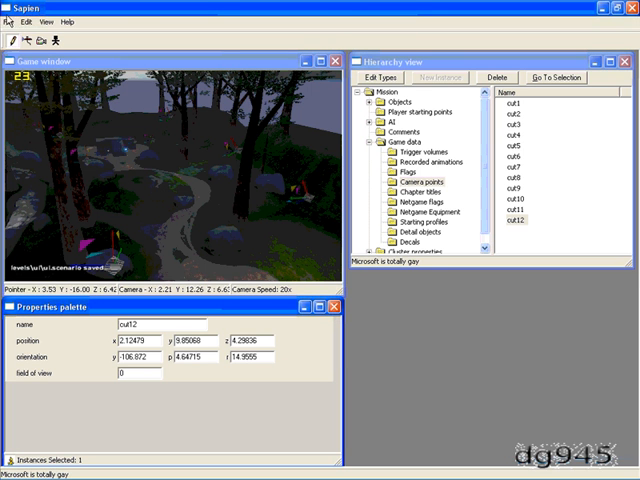
Recompile the scenario scripts, note the console error flagging cut9, and reopen camera_loop.hsc.
left_click(12, 24)
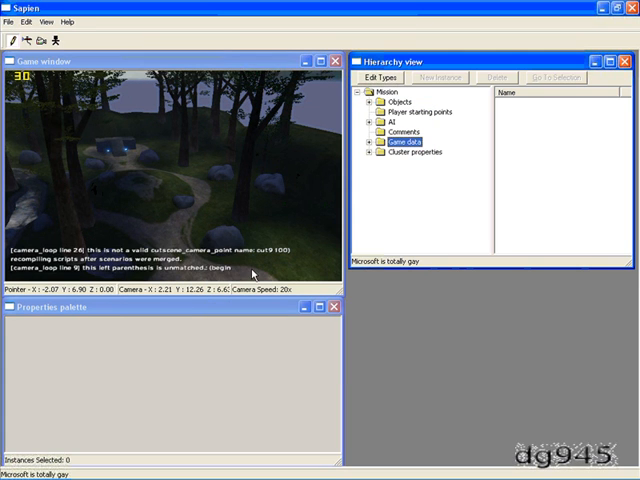
left_click(12, 20)
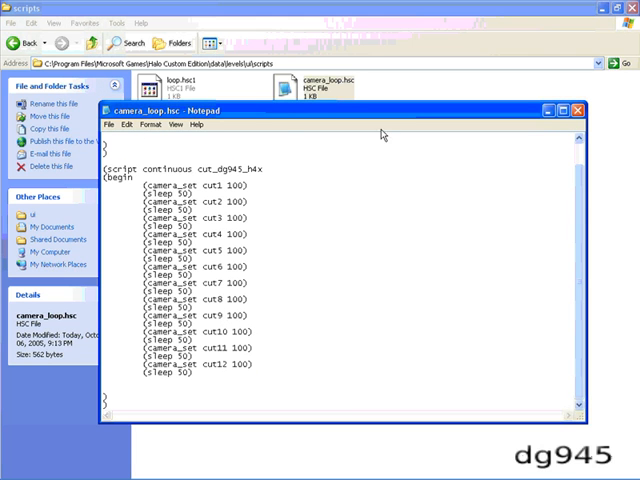
Check the Hierarchy's Game data > Camera points names against the script's cut1–cut12.
left_click(584, 108)
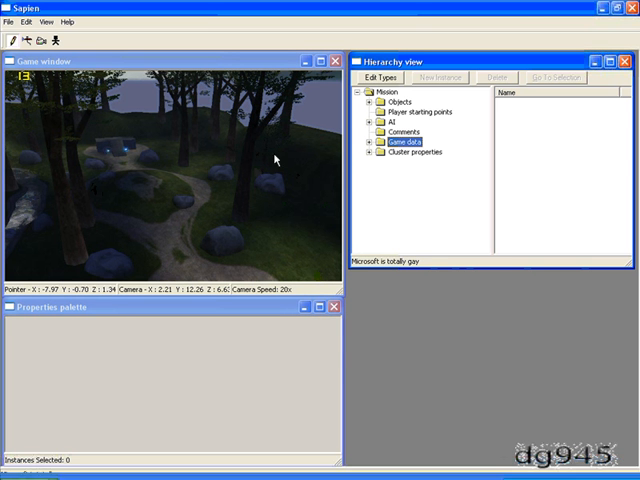
left_click(370, 144)
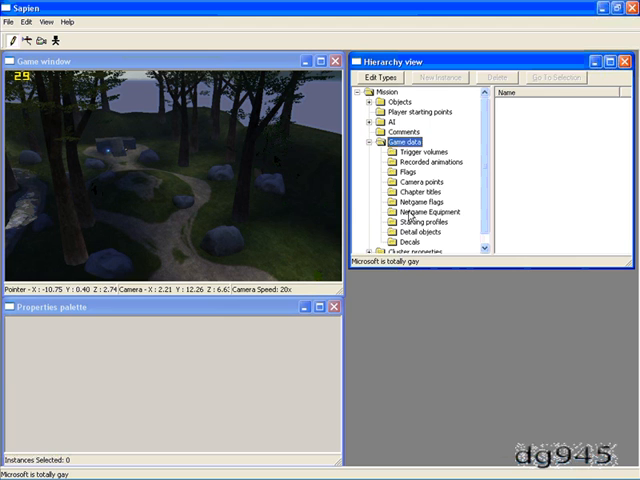
left_click(424, 182)
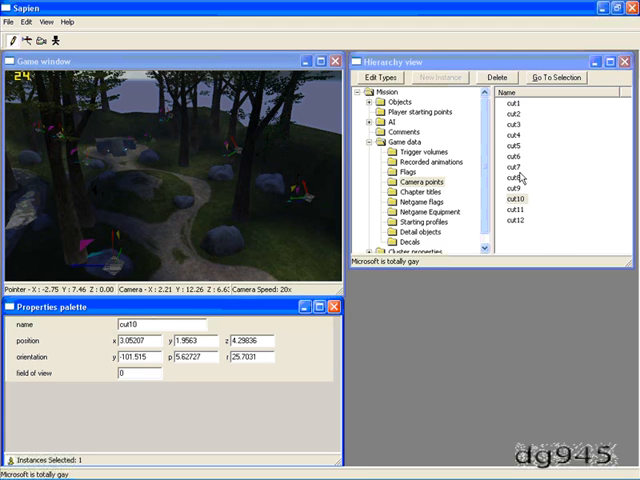
left_click(516, 192)
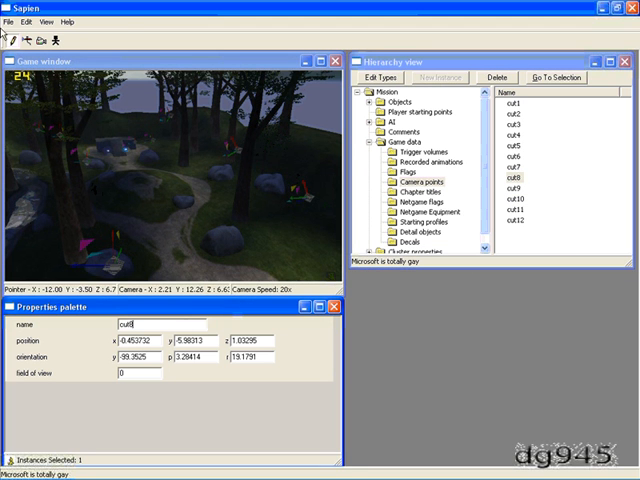
left_click(12, 22)
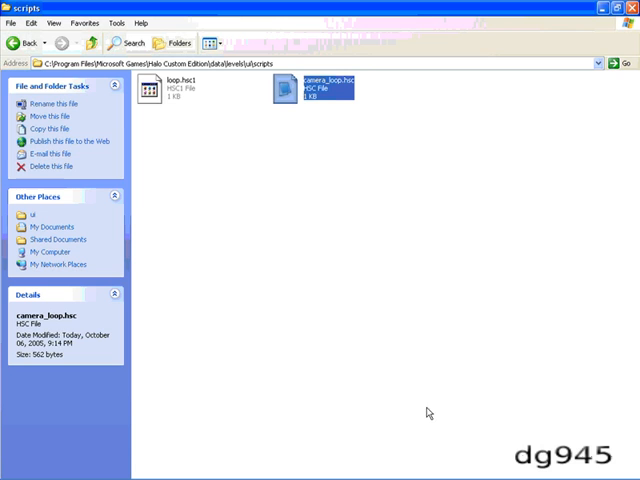
Run 'tool build-cache-file levels\ui\...' to compile the ui scenario into a cache file.
left_click(24, 42)
type("too")
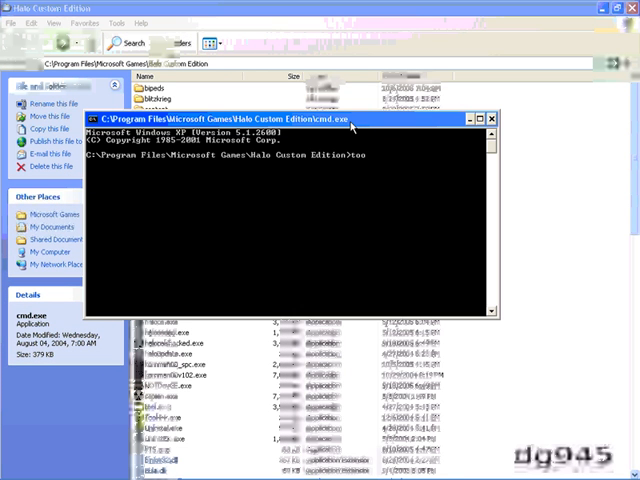
type("l")
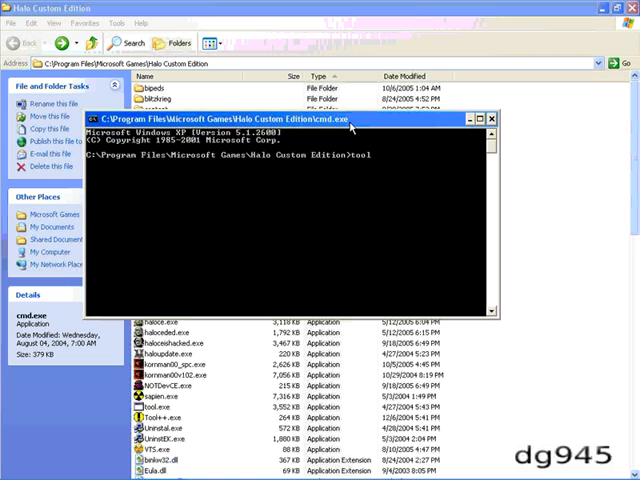
type("build-cache")
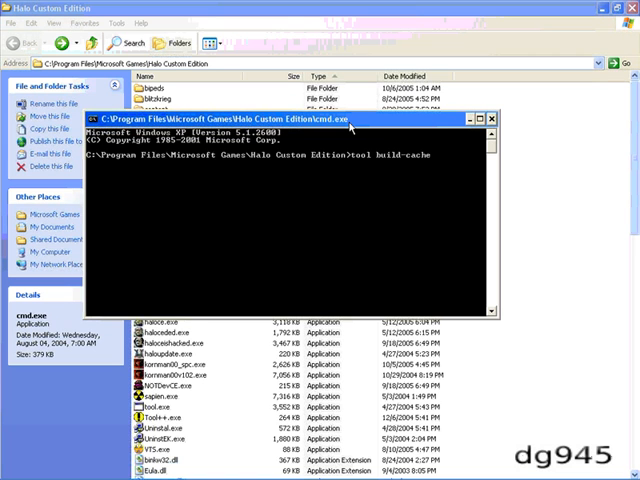
type("-file")
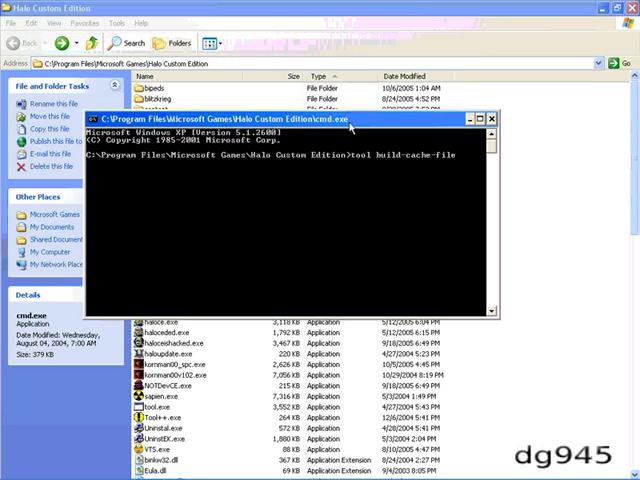
type("levels\\ui\\ui")
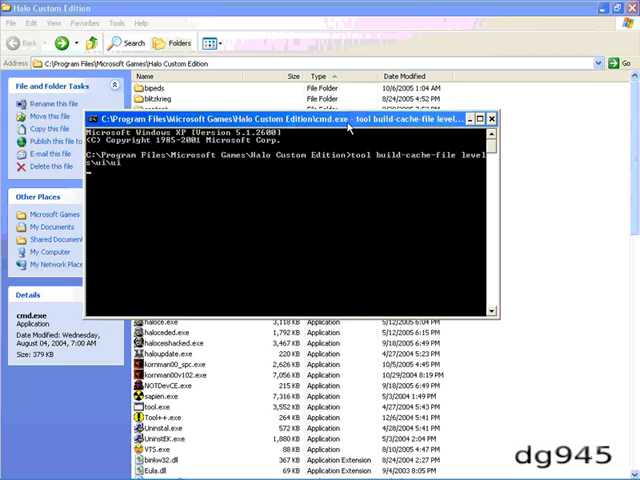
key("Return")
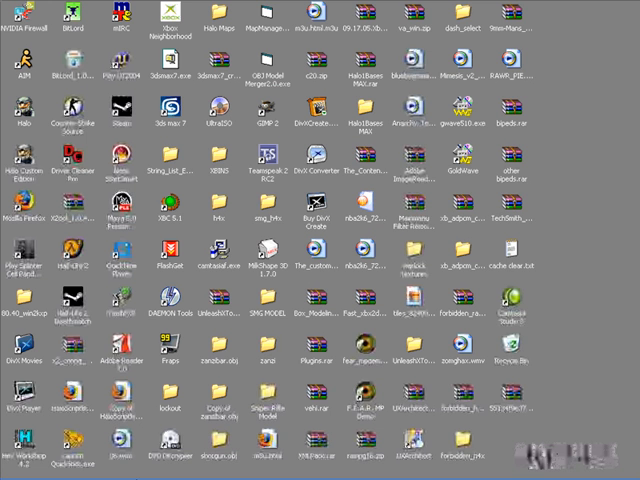
Launch Halo Custom Edition from its desktop shortcut, watch the animated menu, and choose QUIT.
left_click(264, 22)
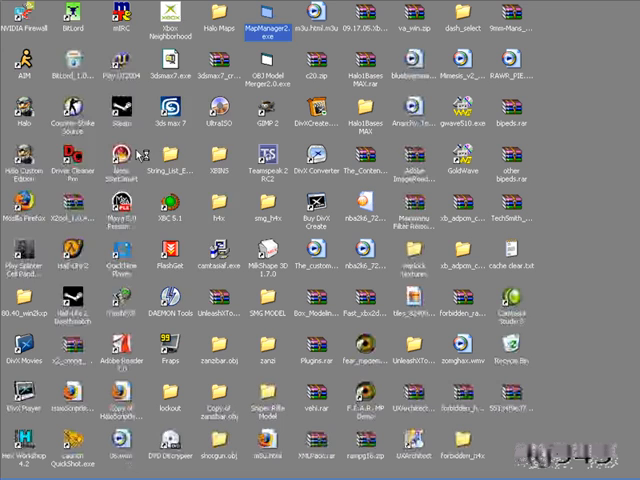
double_click(252, 18)
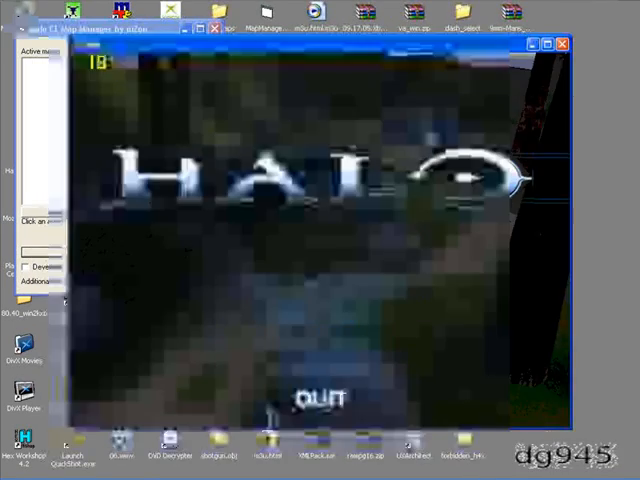
left_click(312, 394)
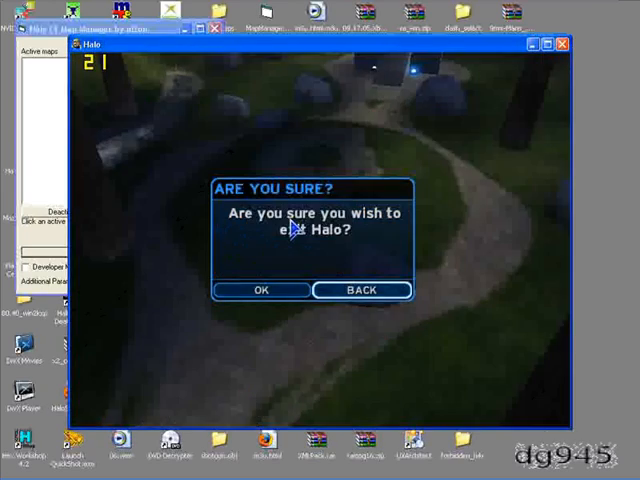